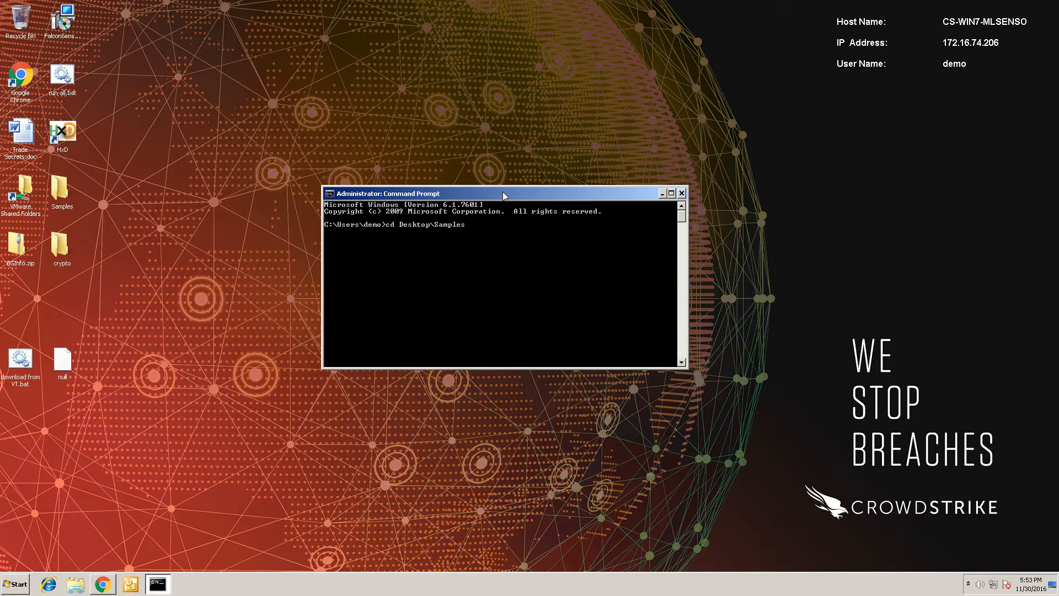
pyautogui.write('dir')
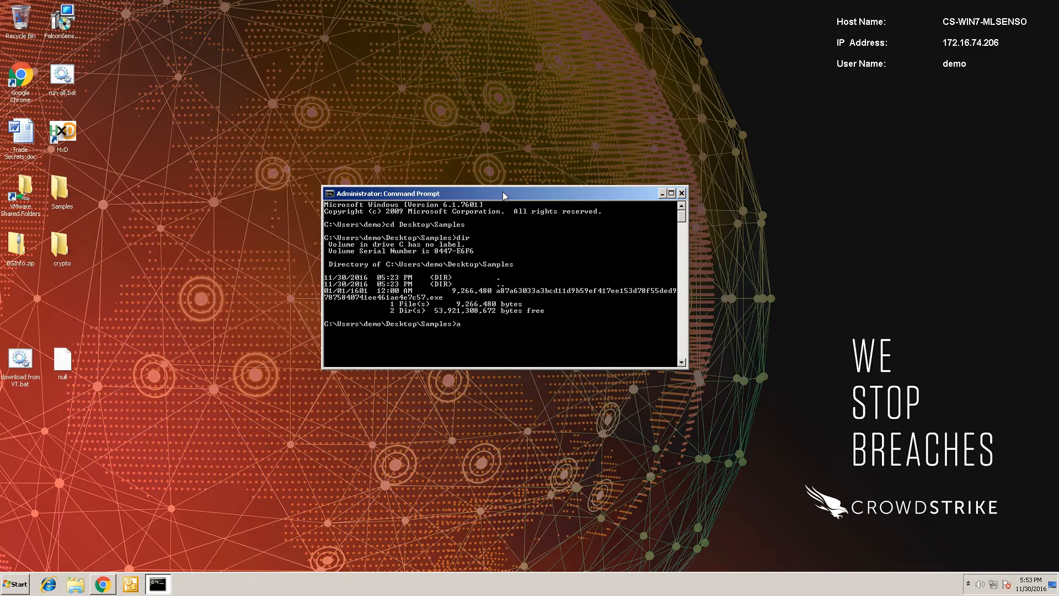
pyautogui.write('a87a63033a3bcd11d9b59ef417ee153d78f55ded97875840741ee461ae4e7c57.exe')
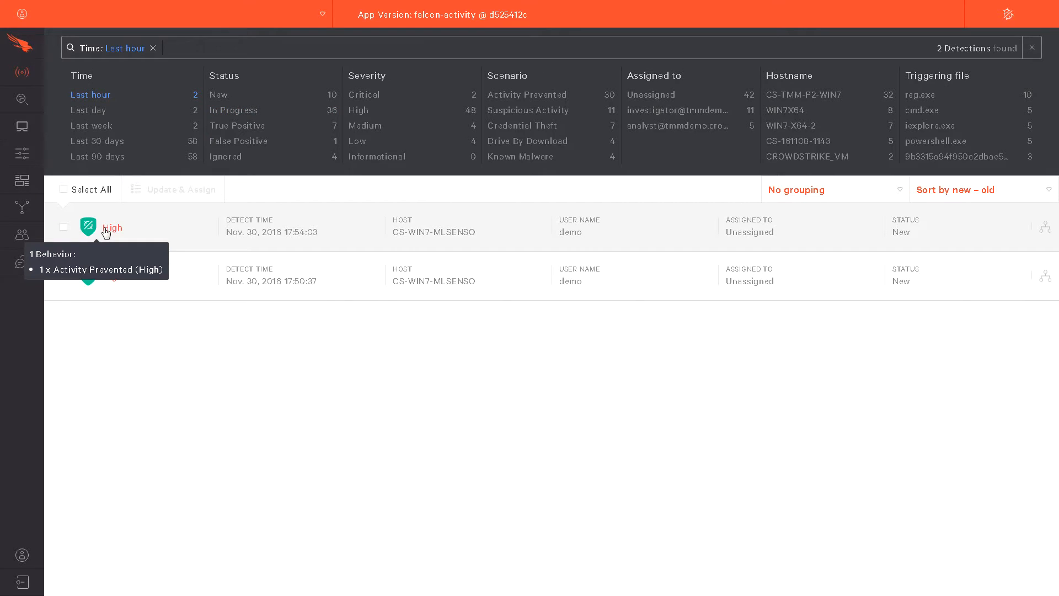
# - Expand the newest High detection and review its 36 AV detections in the details pane
pyautogui.click(112, 227)
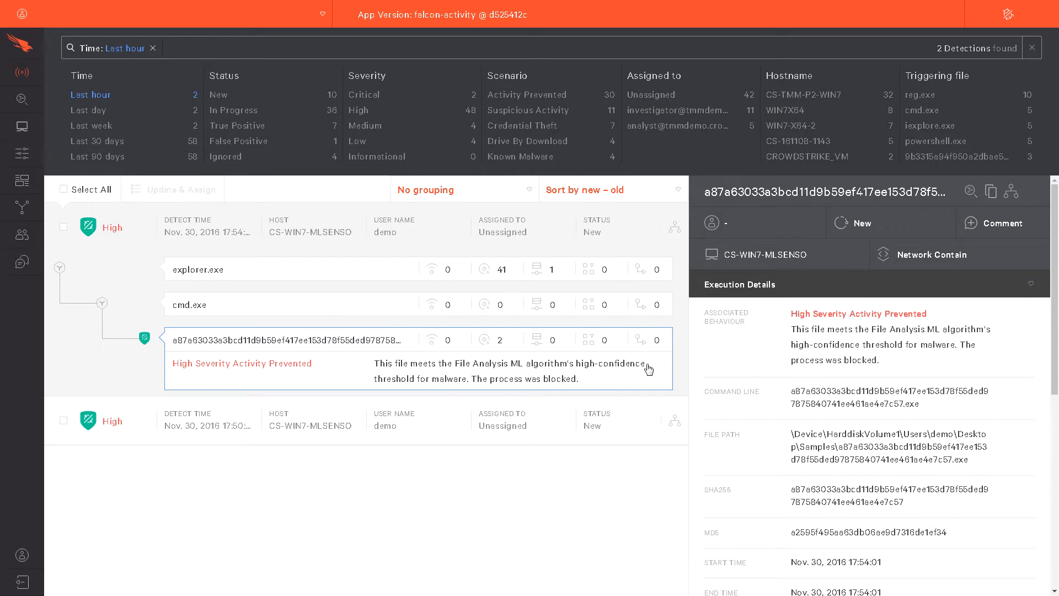
pyautogui.scroll(-3)
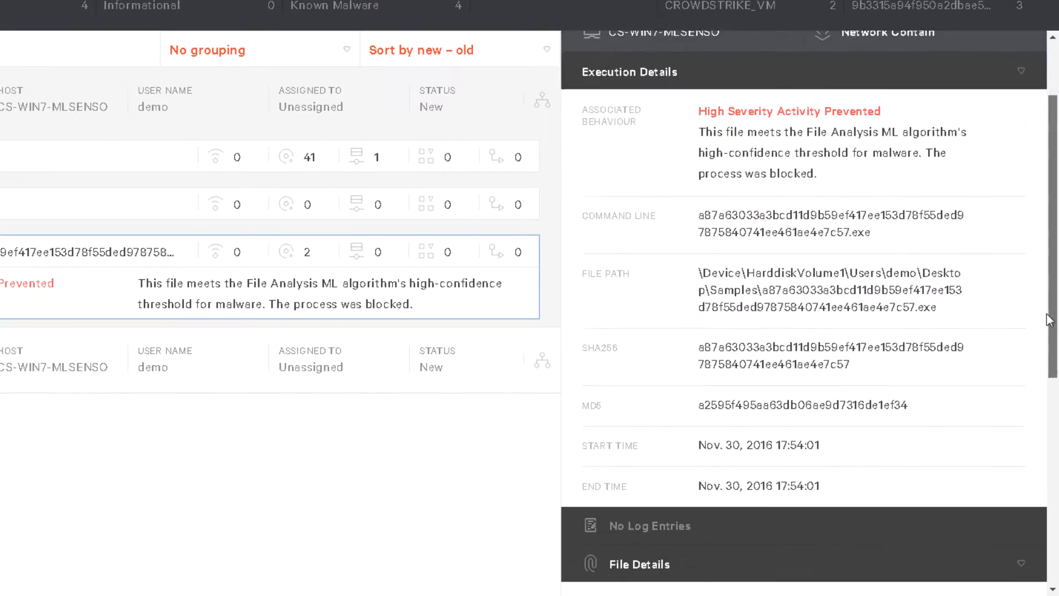
pyautogui.scroll(-3)
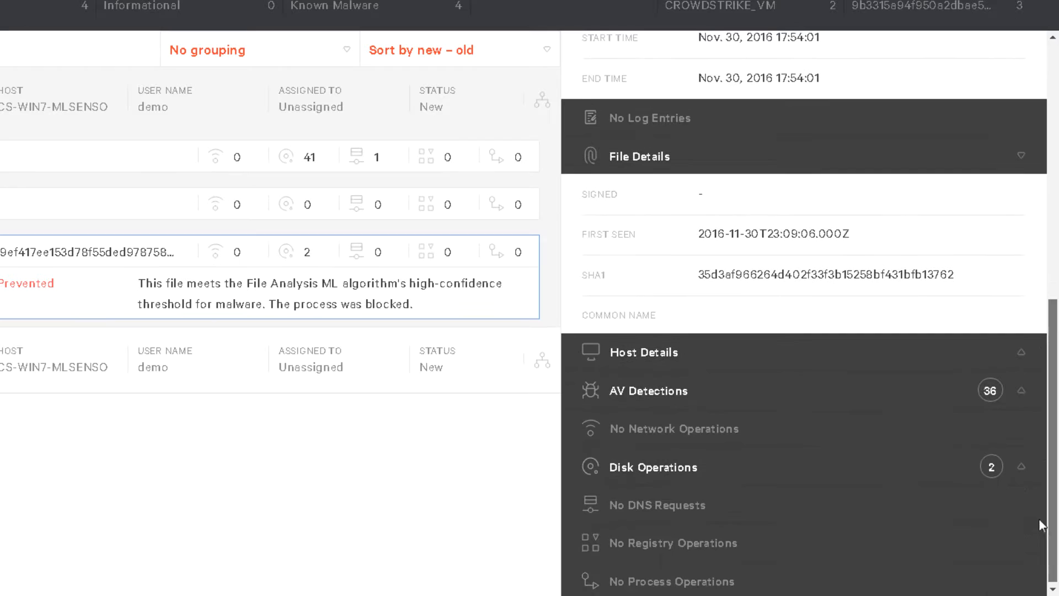
pyautogui.click(649, 387)
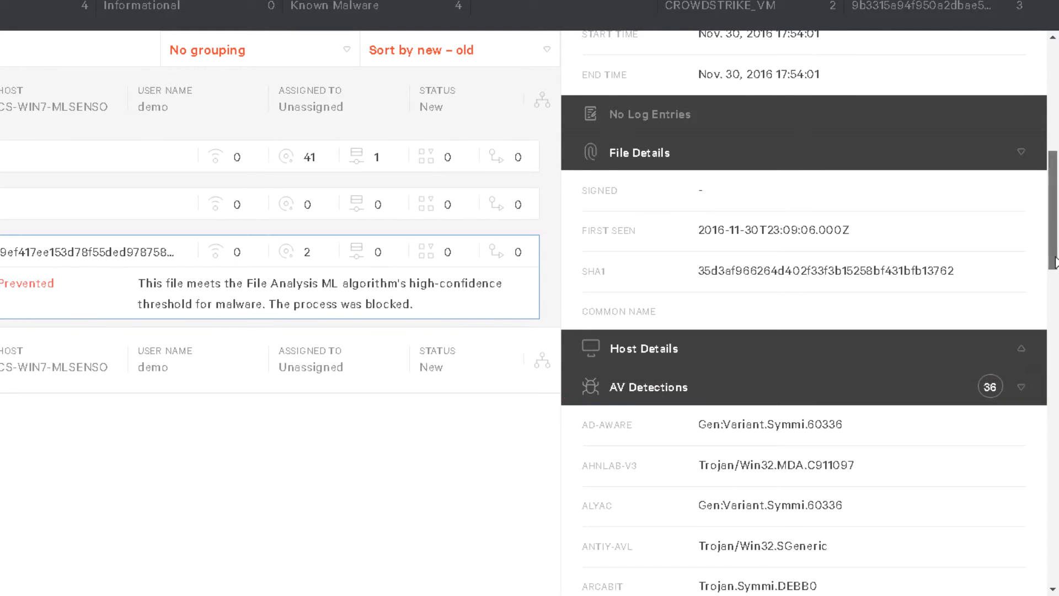
pyautogui.scroll(-3)
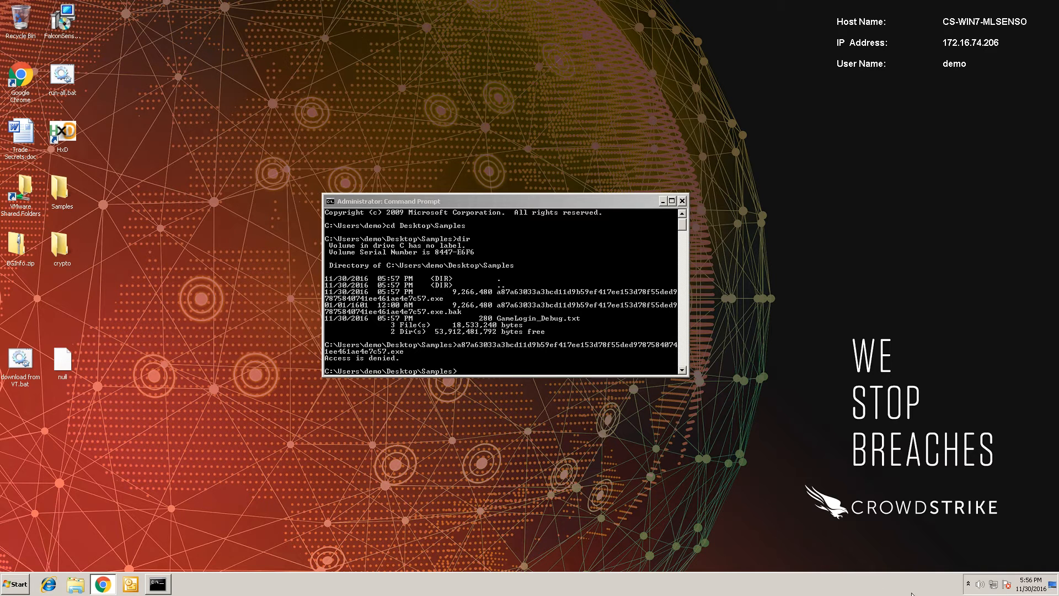
# - Disable Local Area Connection from its status dialog in Network and Sharing Center
pyautogui.click(993, 583)
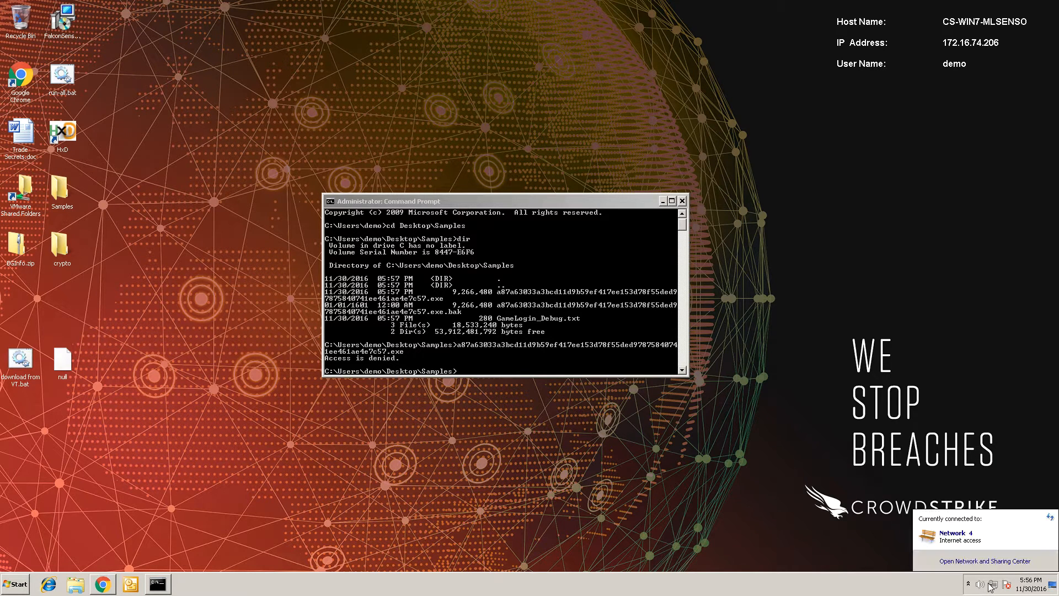
pyautogui.click(984, 562)
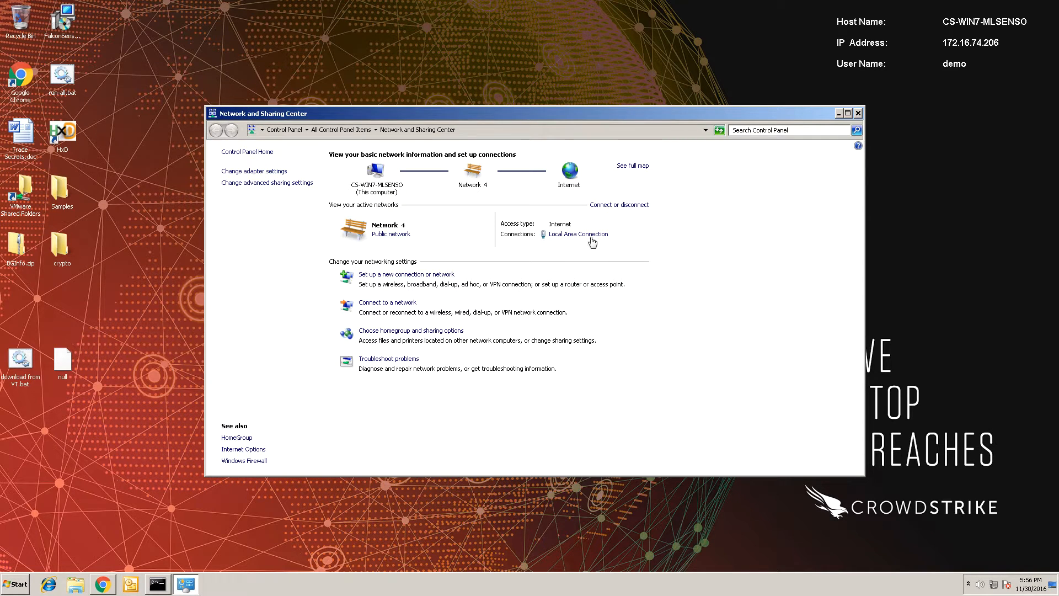
pyautogui.click(578, 234)
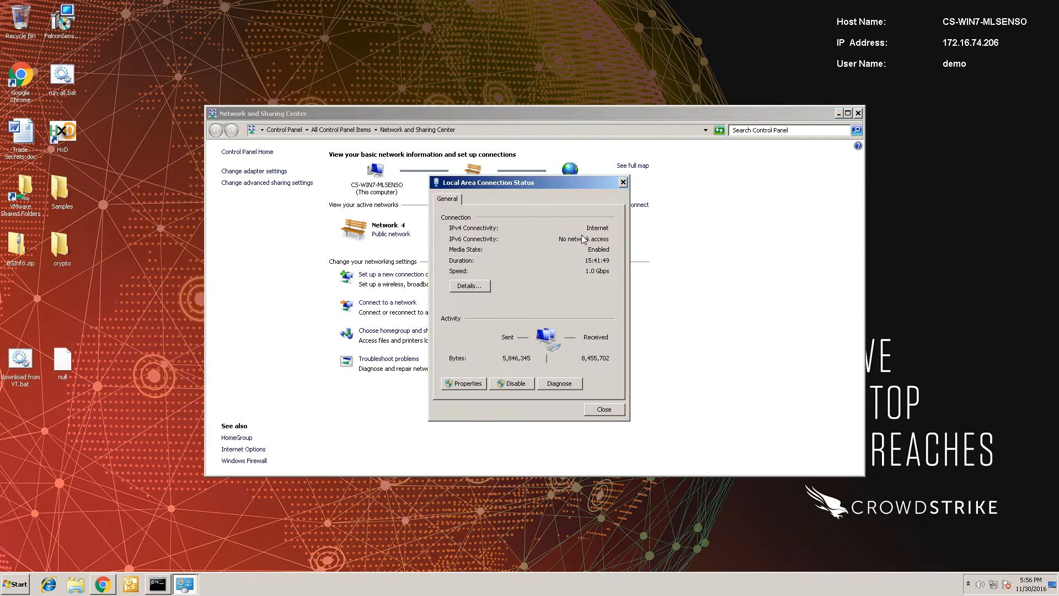
pyautogui.click(515, 383)
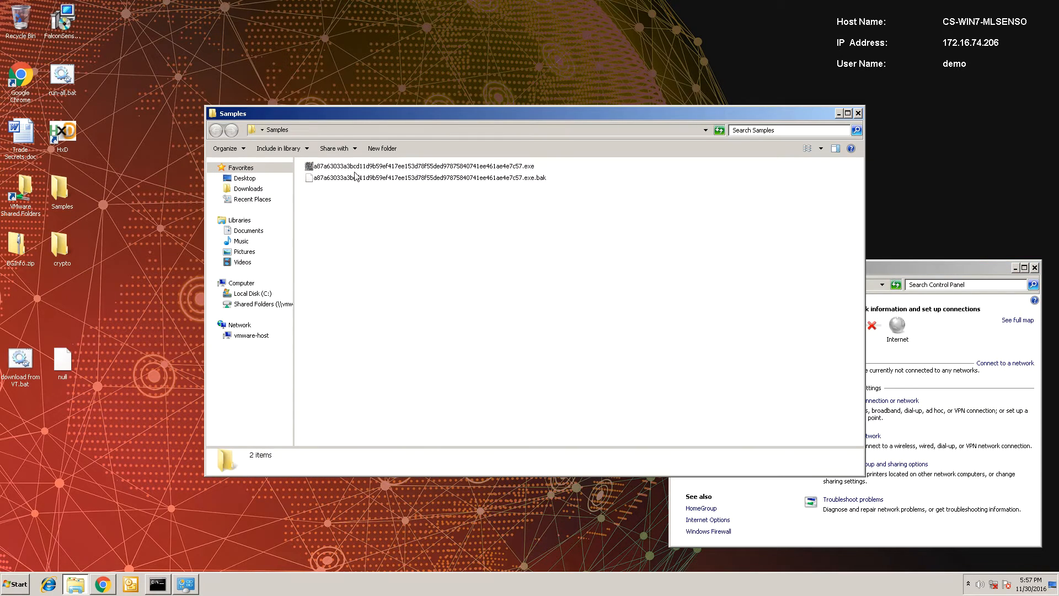
pyautogui.moveTo(396, 169)
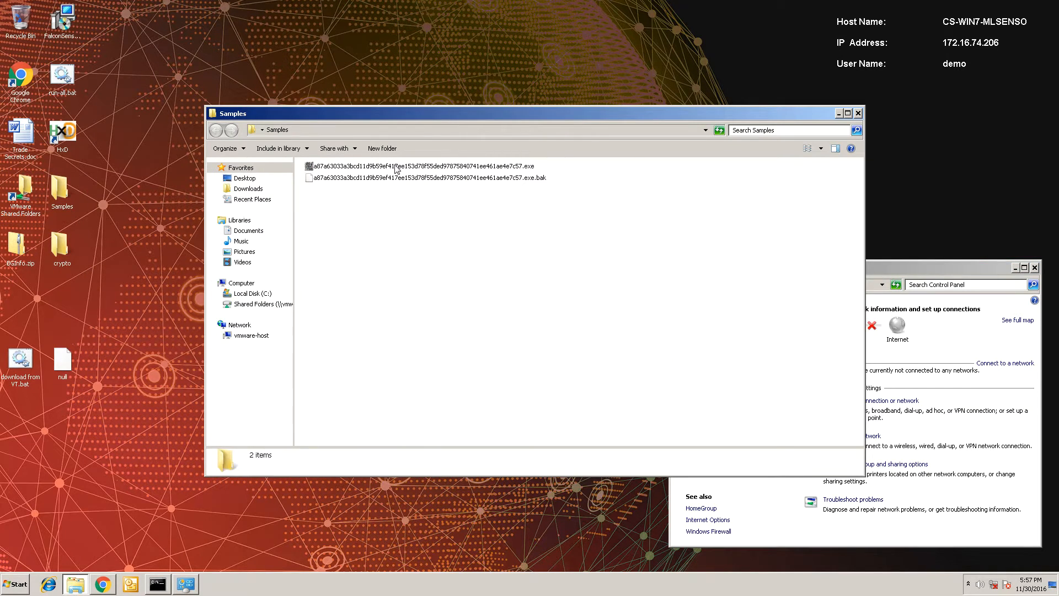
# - Double-click the modified .exe sample and dismiss the 'Windows cannot access' error
pyautogui.doubleClick(418, 166)
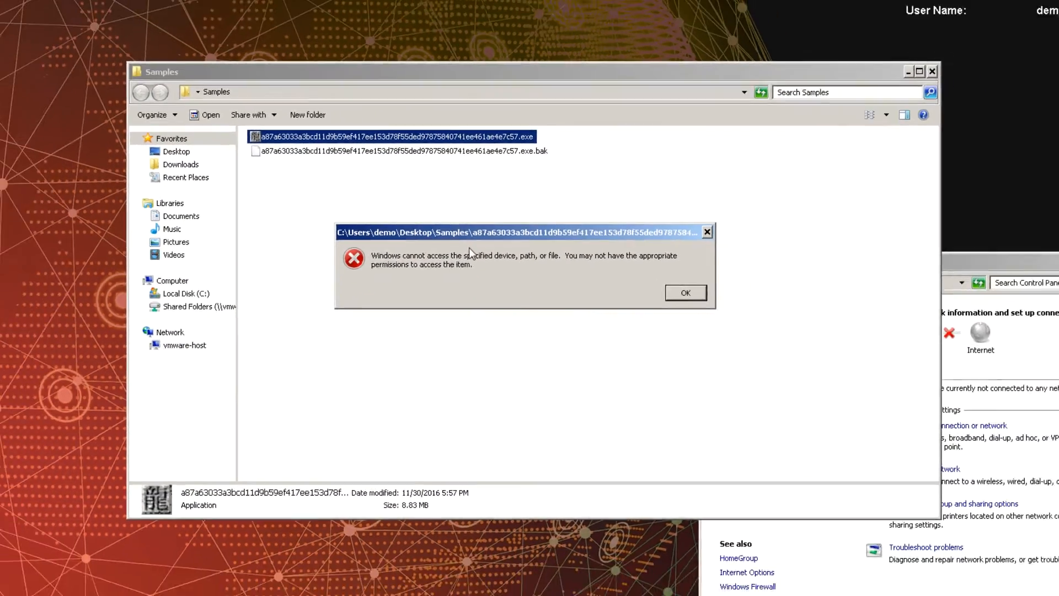
pyautogui.click(685, 292)
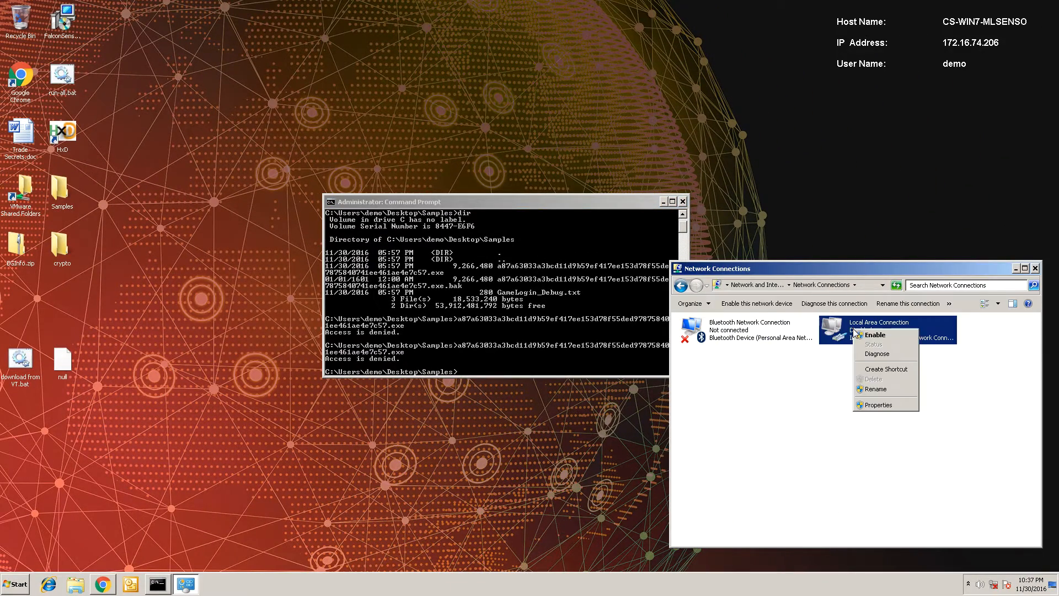
# - Enable Local Area Connection in Network Connections
pyautogui.click(874, 334)
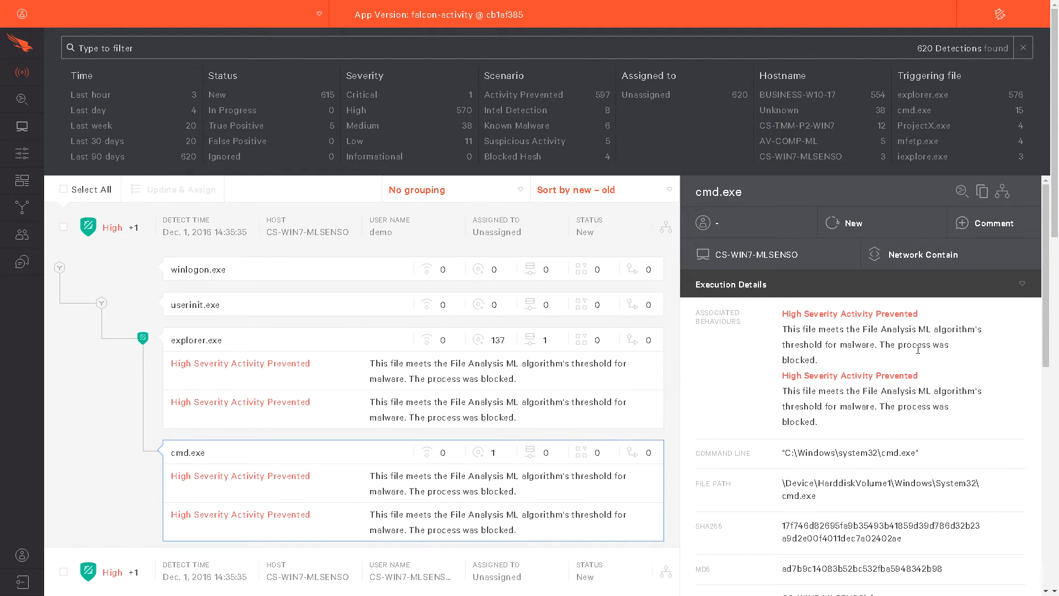
pyautogui.scroll(-3)
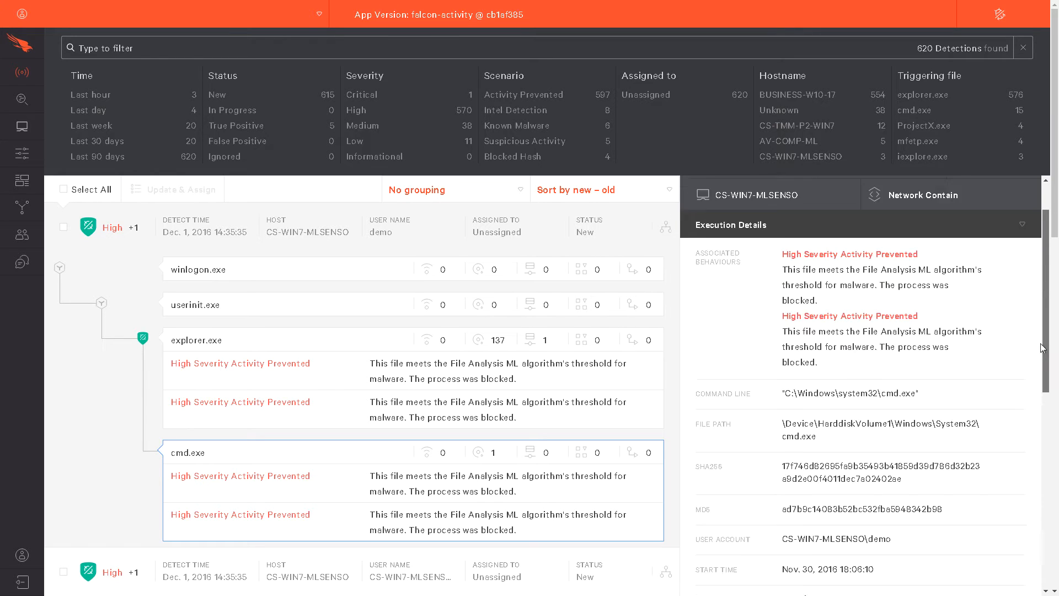
pyautogui.scroll(-3)
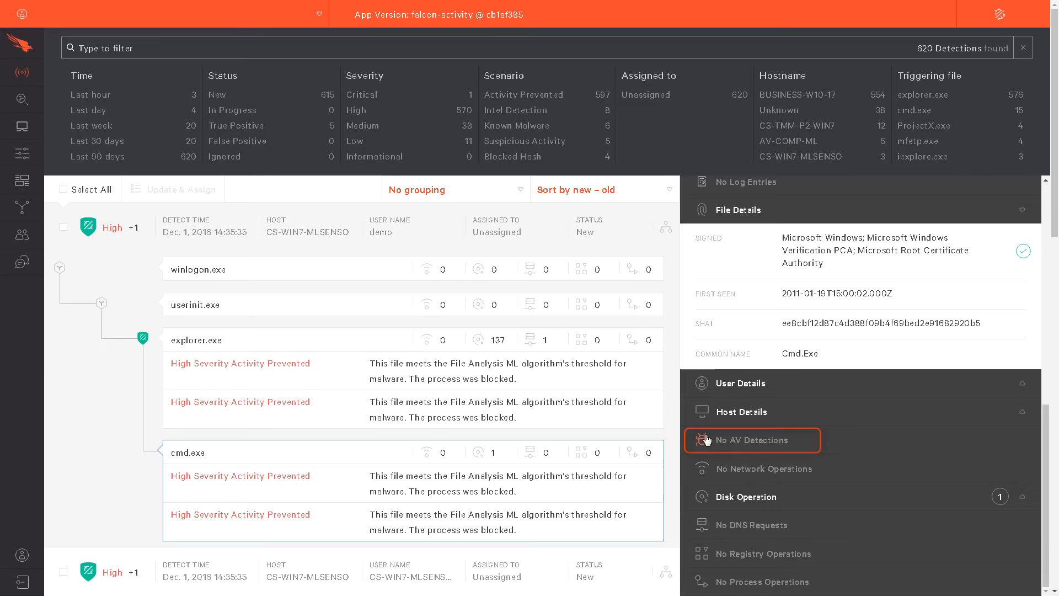
pyautogui.moveTo(709, 451)
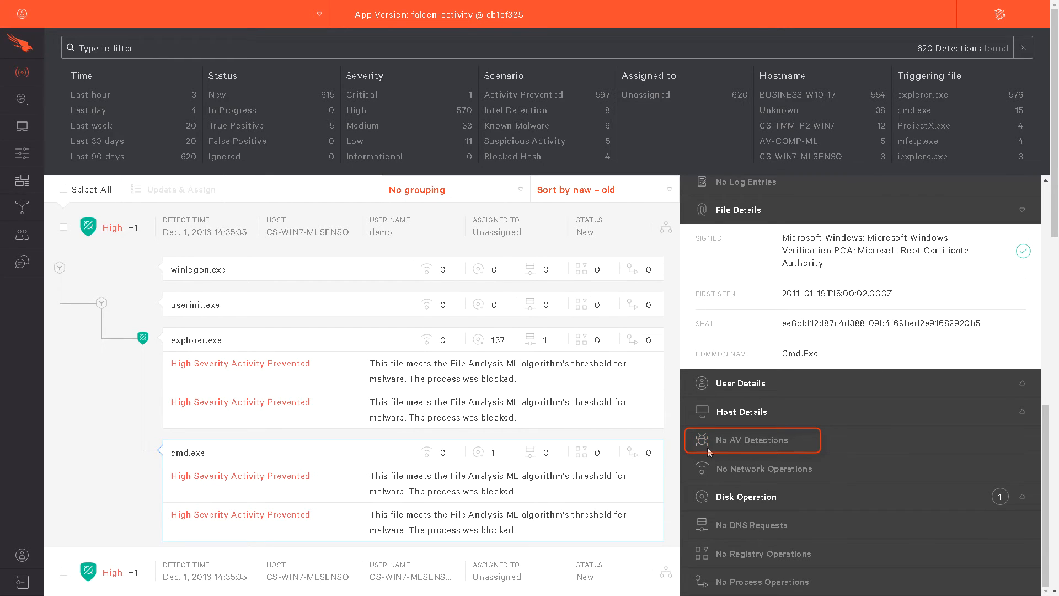